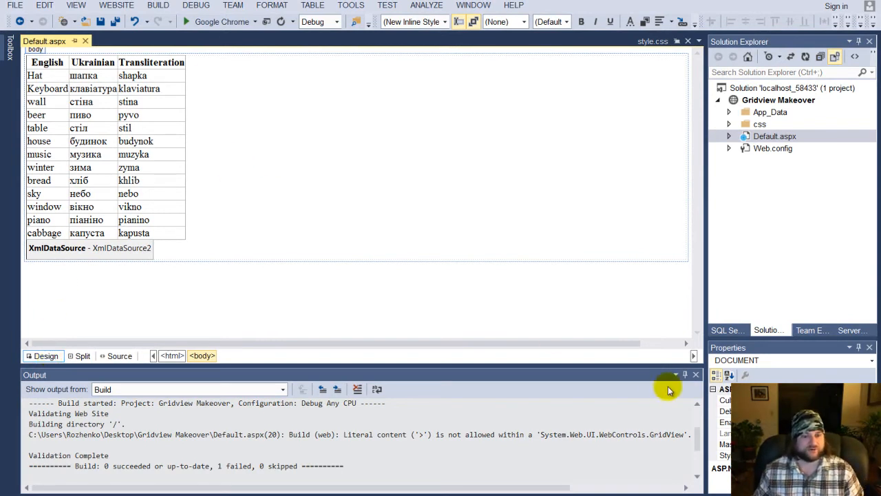
- Close the Output window and open vocabulary.xml from the App_Data folder
{"action": "left_click", "coordinate": [220, 124]}
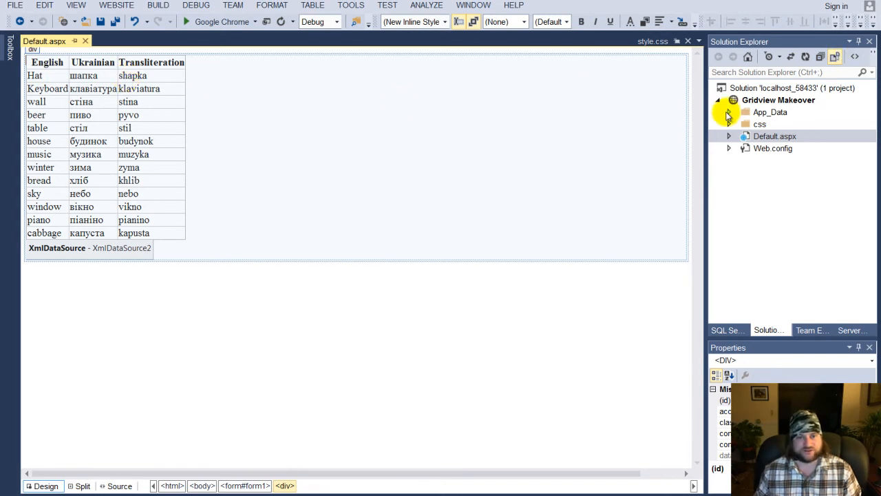
{"action": "left_click", "coordinate": [729, 113]}
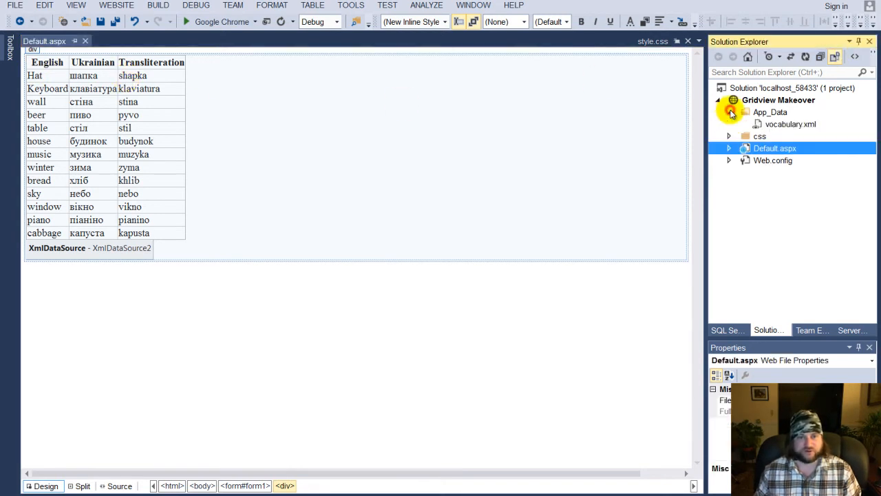
{"action": "double_click", "coordinate": [790, 124]}
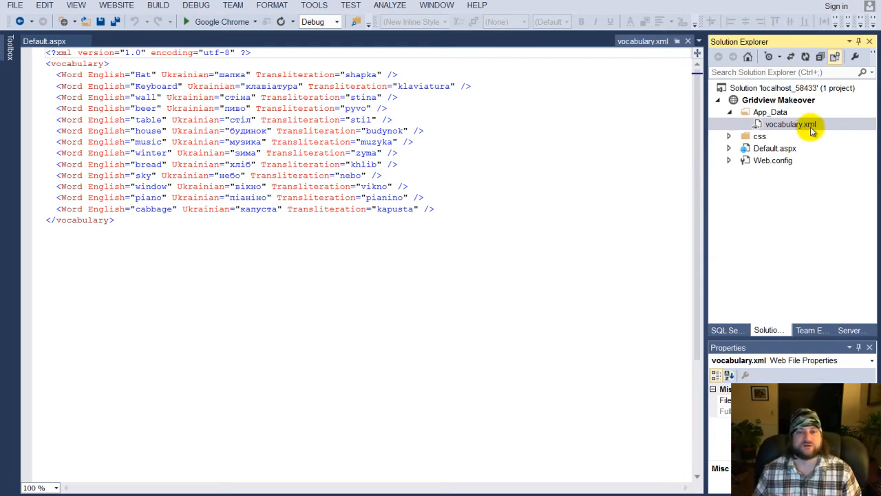
{"action": "mouse_move", "coordinate": [807, 130]}
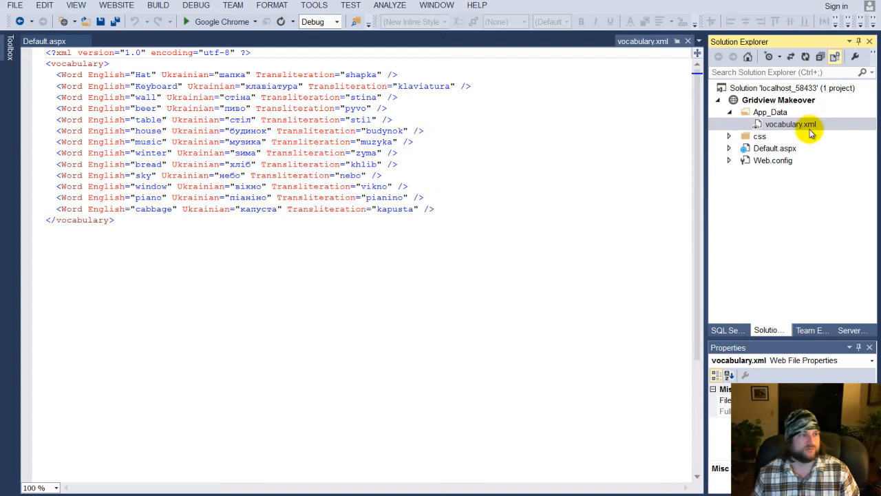
{"action": "mouse_move", "coordinate": [193, 35]}
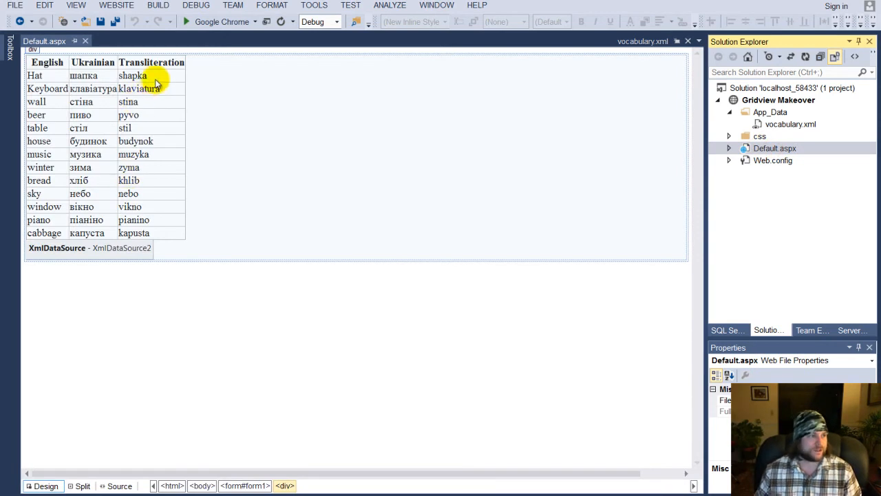
- Open style.css from the css folder and view the Default.aspx GridView markup
{"action": "left_click", "coordinate": [183, 22]}
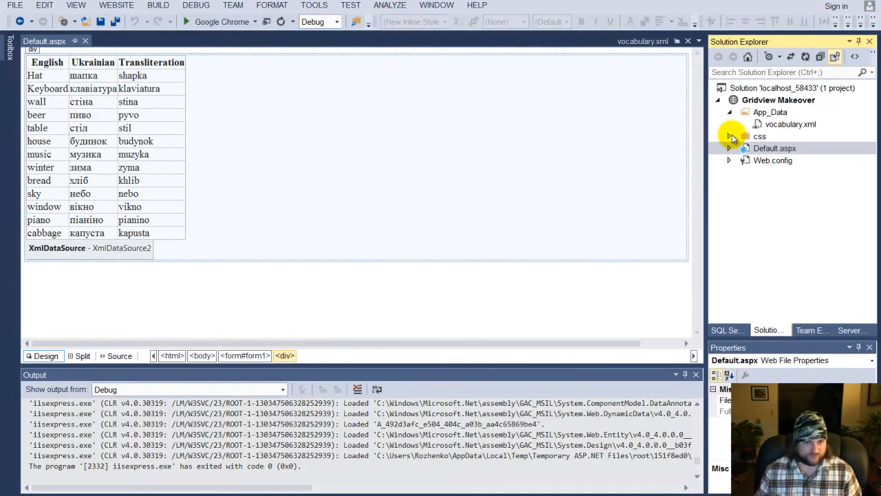
{"action": "left_click", "coordinate": [730, 136]}
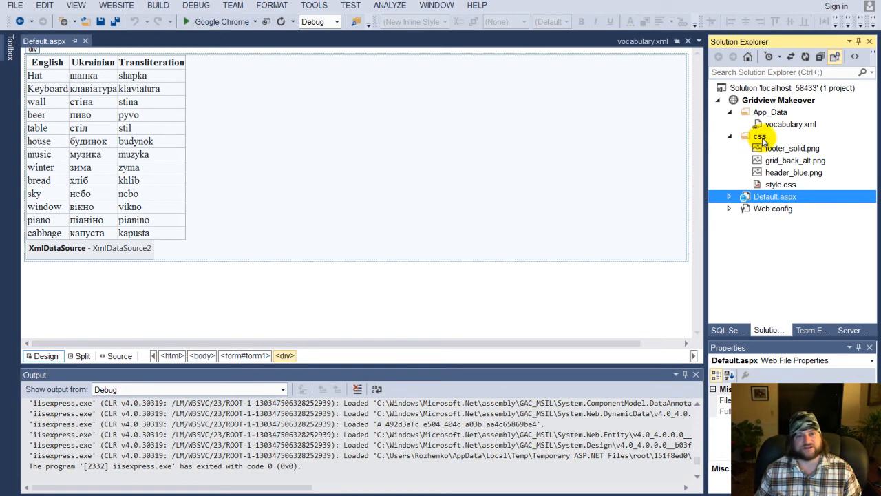
{"action": "left_click", "coordinate": [780, 185]}
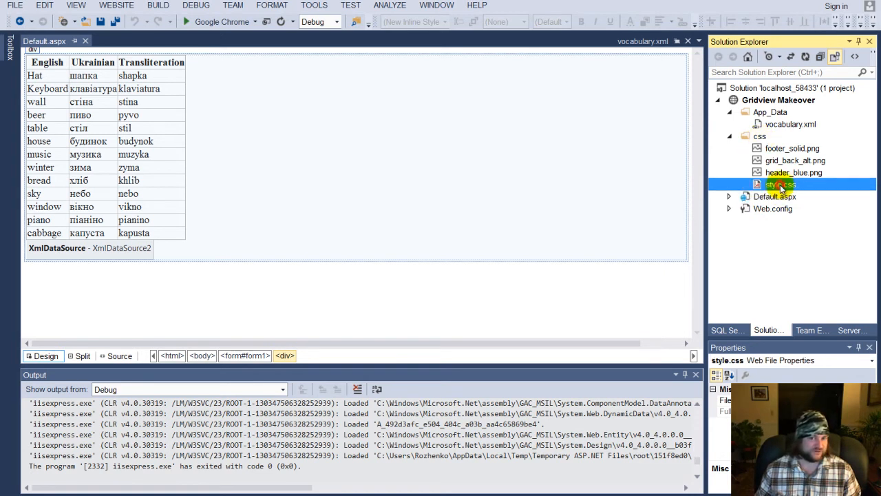
{"action": "double_click", "coordinate": [779, 184]}
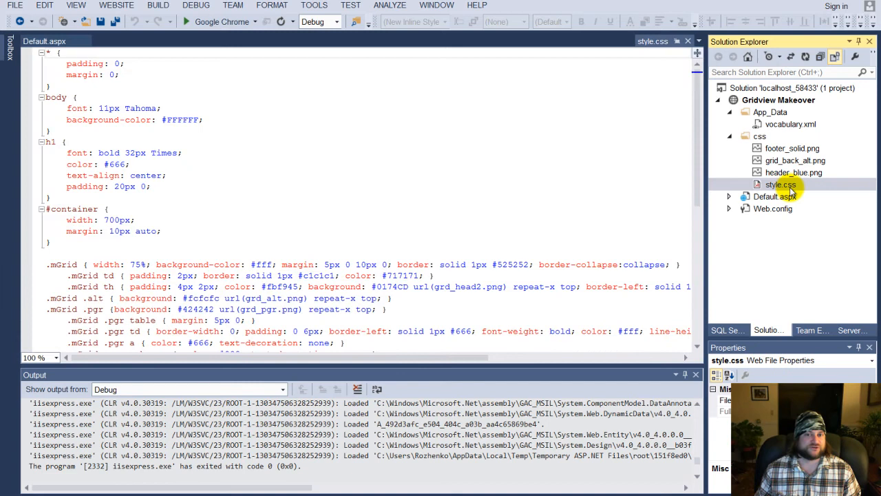
{"action": "left_click", "coordinate": [796, 160]}
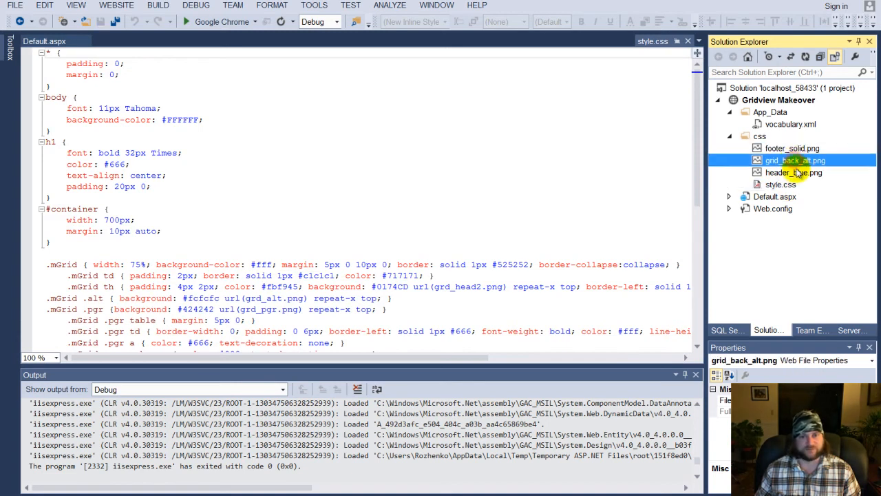
{"action": "left_click", "coordinate": [793, 149]}
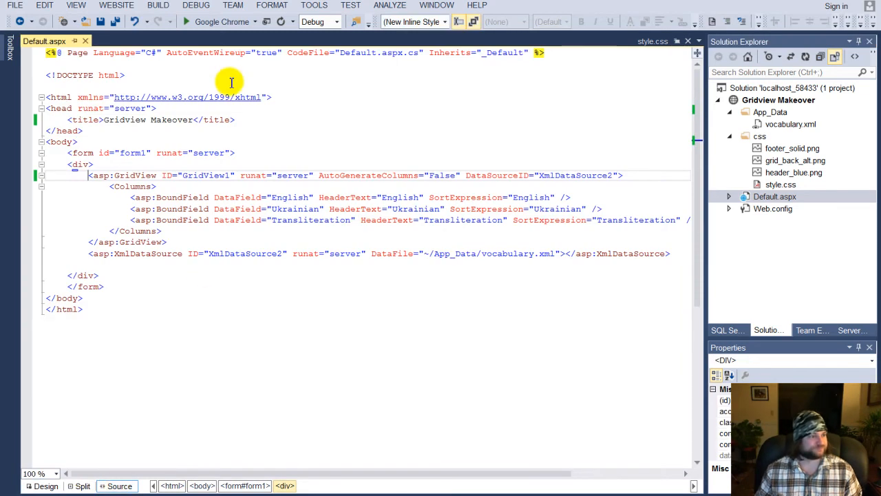
- Insert <link type="text/css" rel="stylesheet" href=""> after the title tag using IntelliSense
{"action": "left_click", "coordinate": [234, 119]}
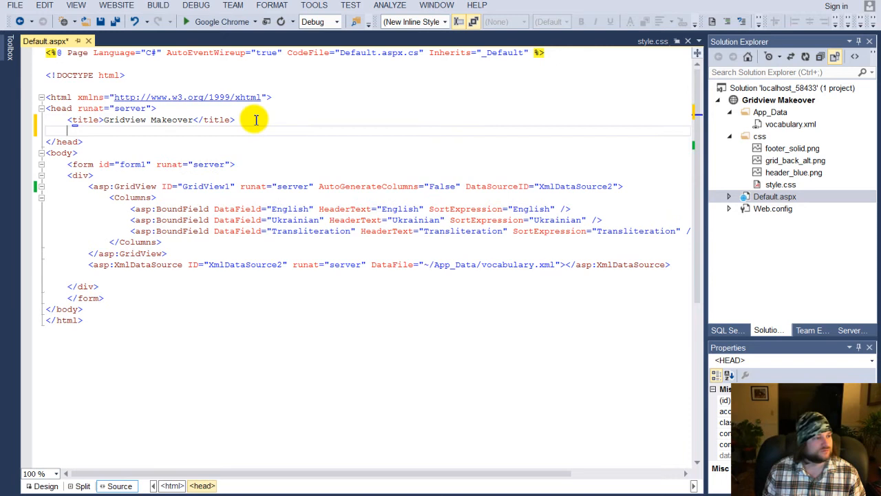
{"action": "type", "text": "<"}
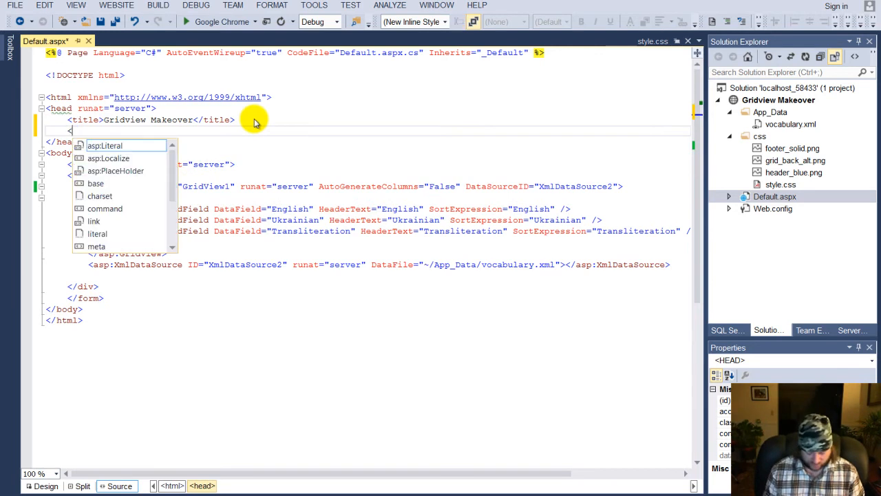
{"action": "type", "text": "link"}
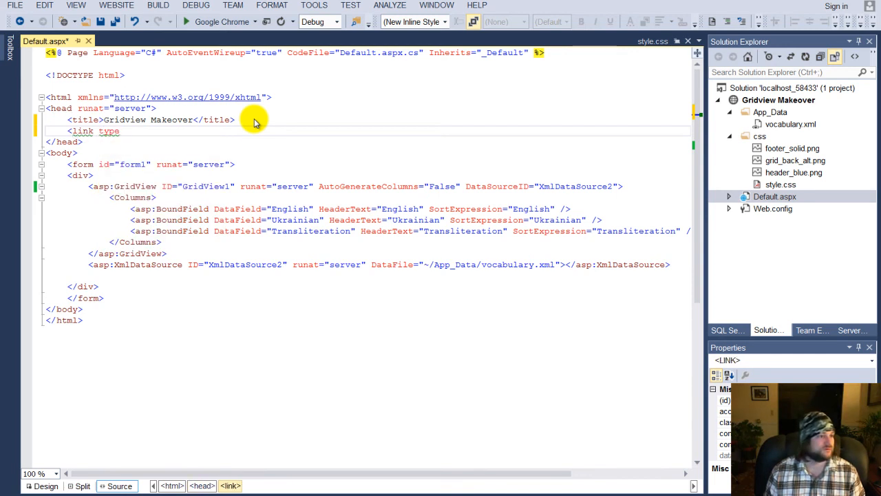
{"action": "type", "text": "type=\"\""}
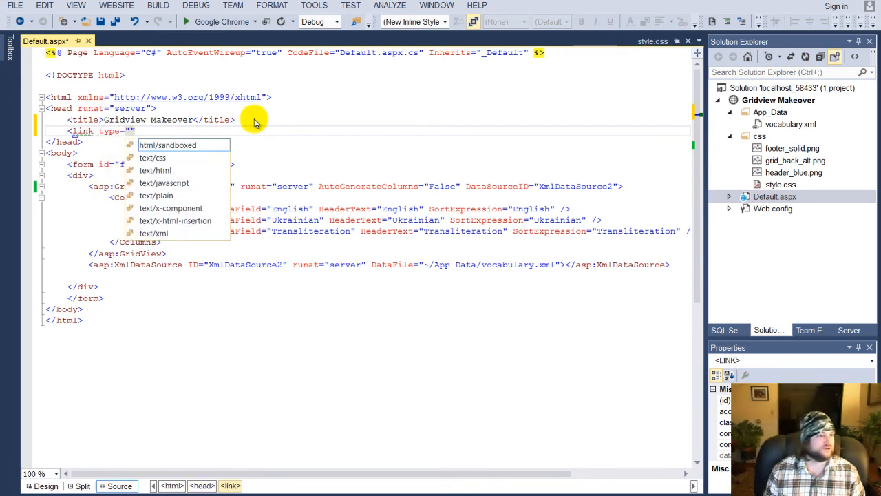
{"action": "mouse_move", "coordinate": [161, 157]}
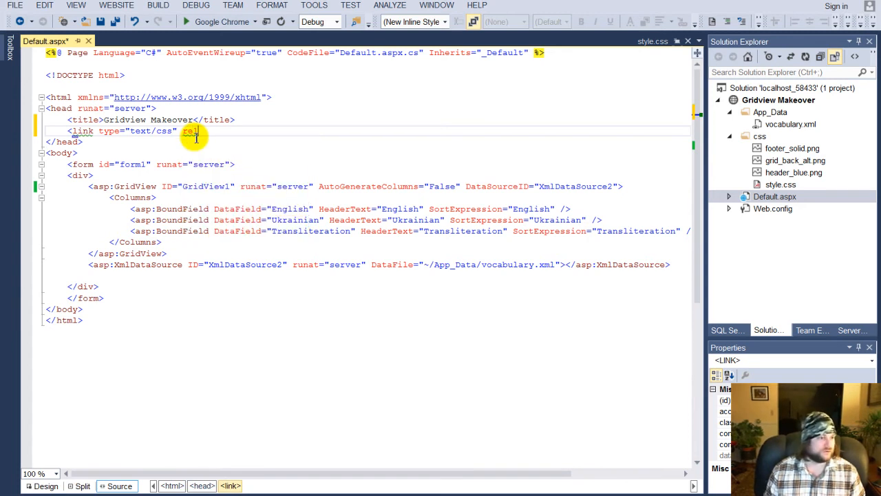
{"action": "type", "text": "rel=\"\""}
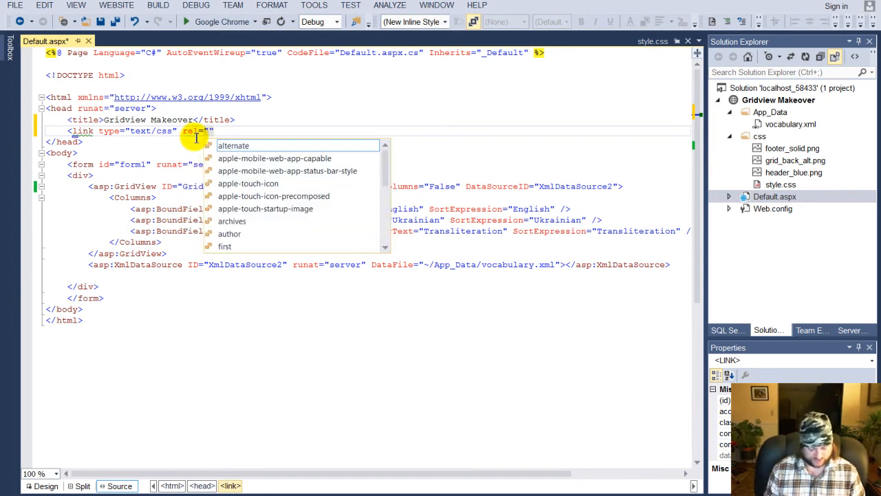
{"action": "type", "text": "stylesheet"}
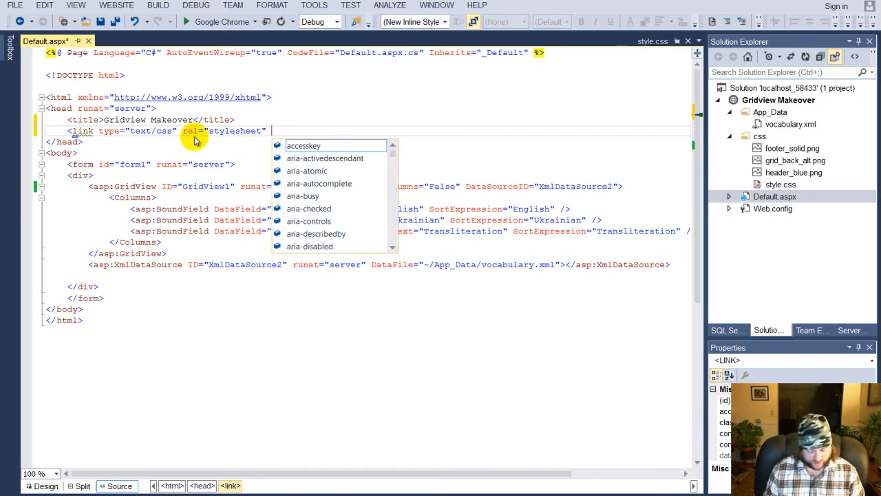
{"action": "type", "text": "href=\""}
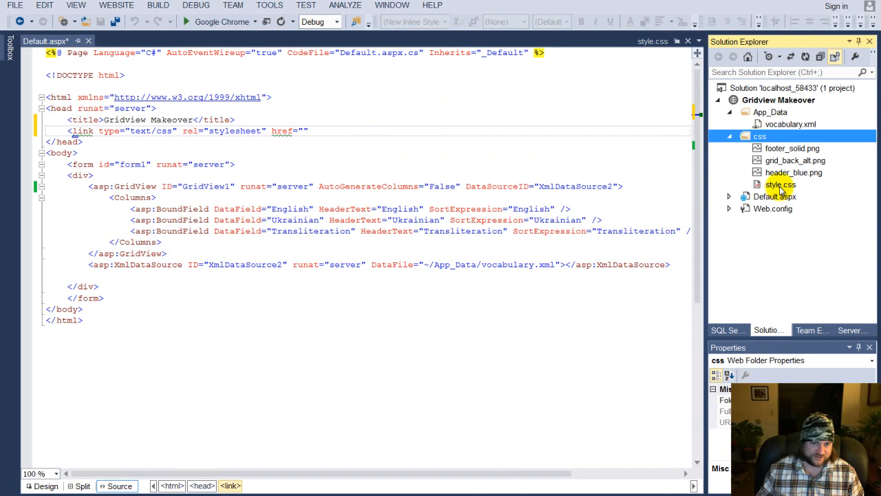
- Fill the link's href with css/style.css after checking the file name in Solution Explorer
{"action": "double_click", "coordinate": [779, 185]}
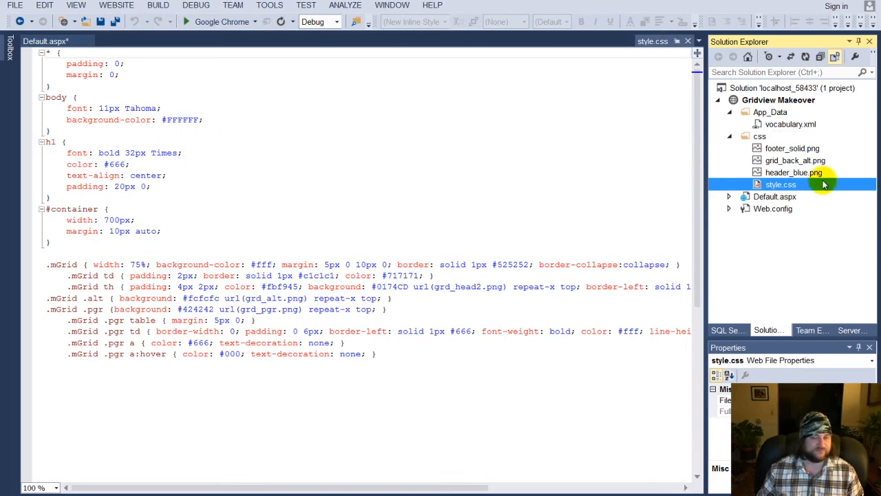
{"action": "left_click", "coordinate": [774, 196]}
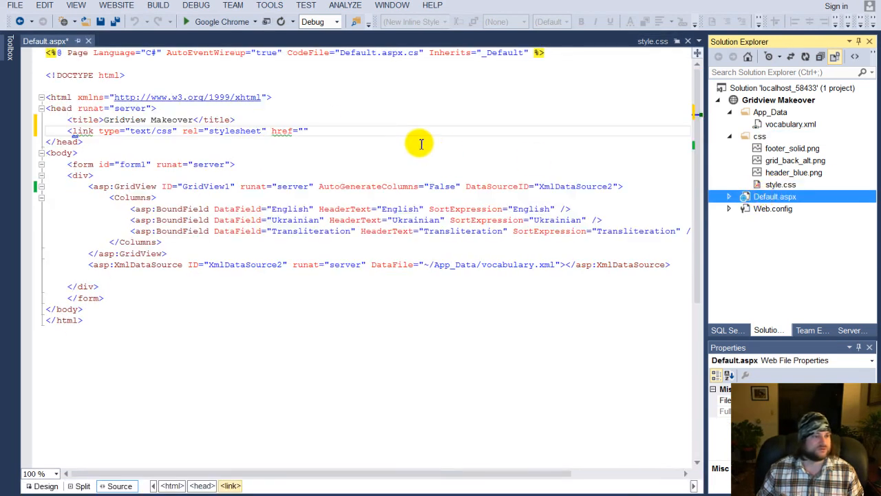
{"action": "left_click", "coordinate": [303, 131]}
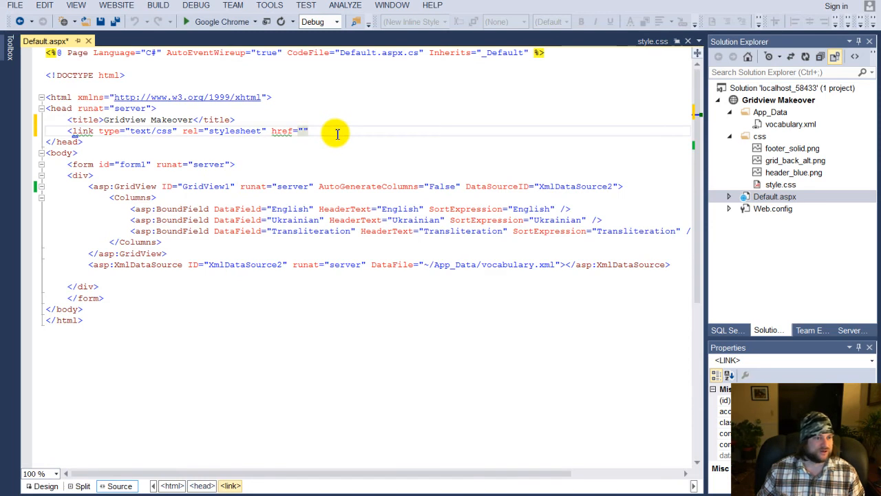
{"action": "type", "text": "css"}
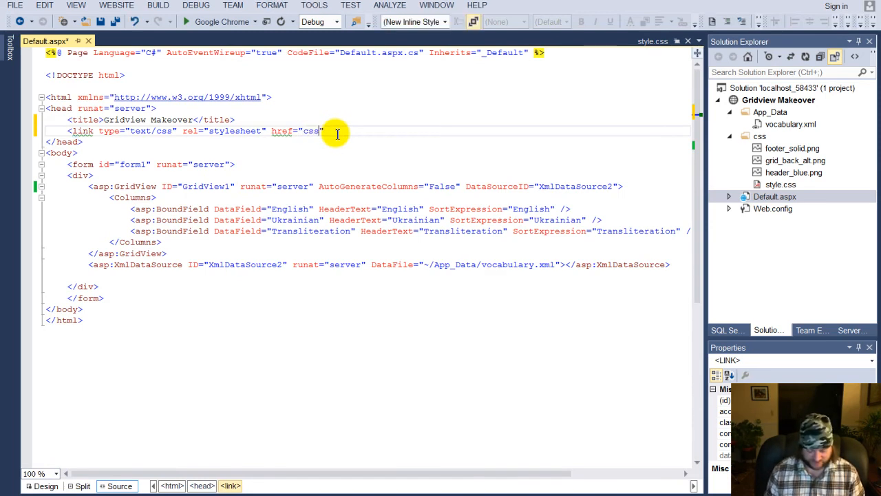
{"action": "type", "text": "/"}
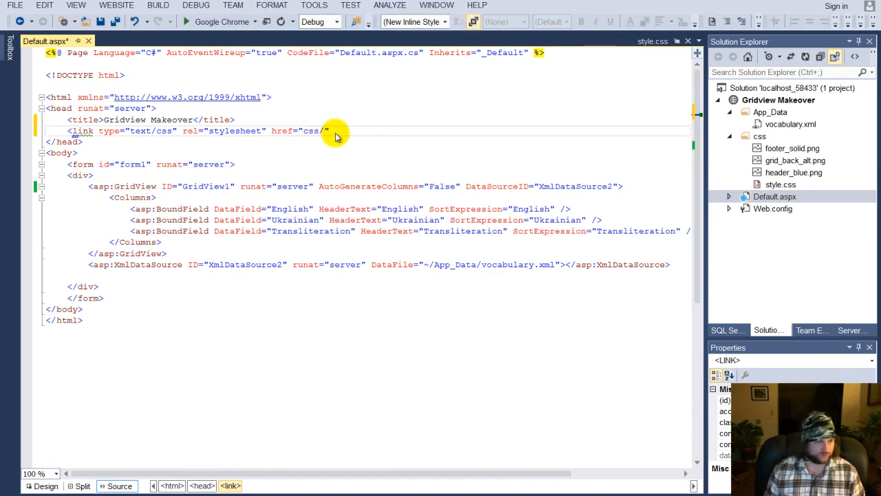
{"action": "type", "text": "s"}
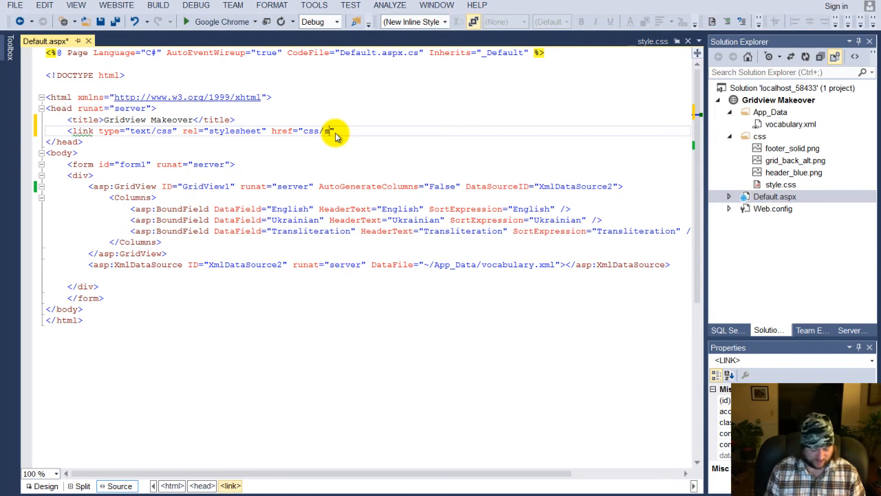
{"action": "type", "text": "tyle"}
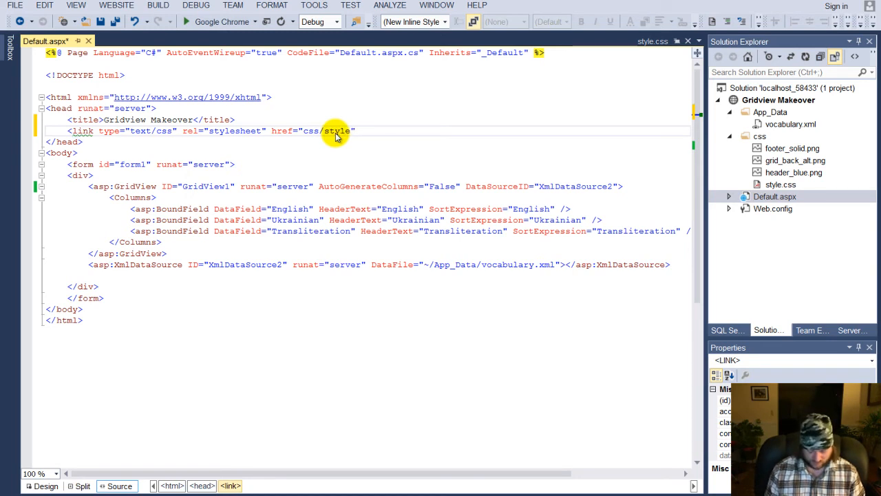
{"action": "type", "text": ".css"}
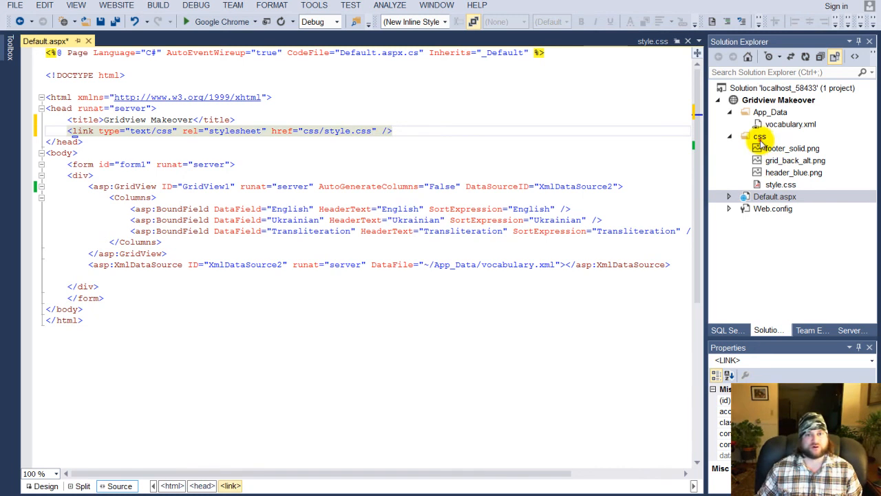
{"action": "double_click", "coordinate": [782, 184]}
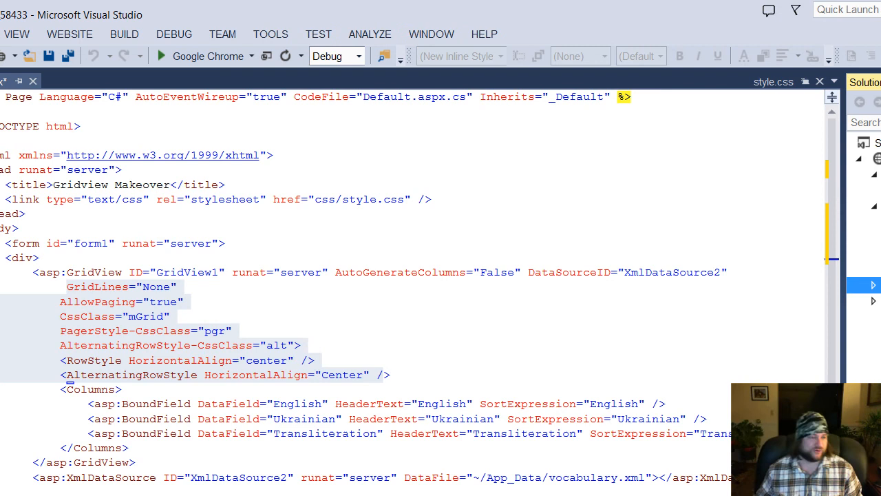
{"action": "mouse_move", "coordinate": [396, 306]}
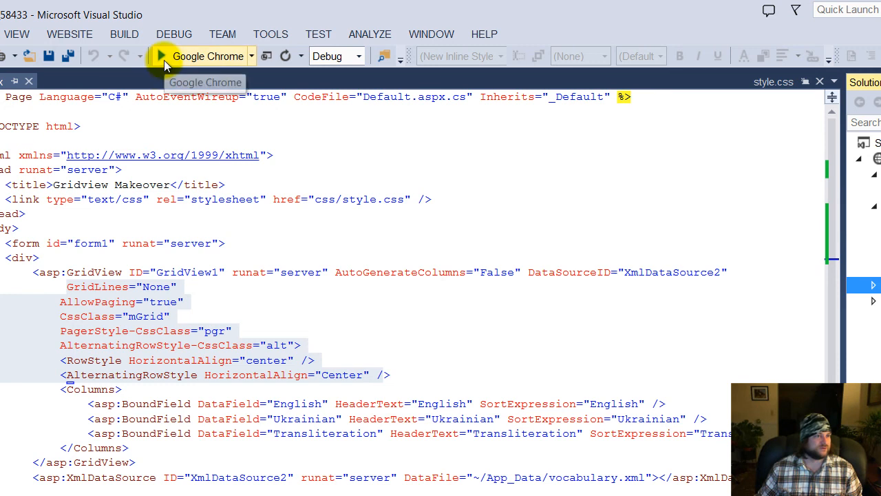
- Run the Default page in Google Chrome to show the styled vocabulary grid
{"action": "left_click", "coordinate": [161, 55]}
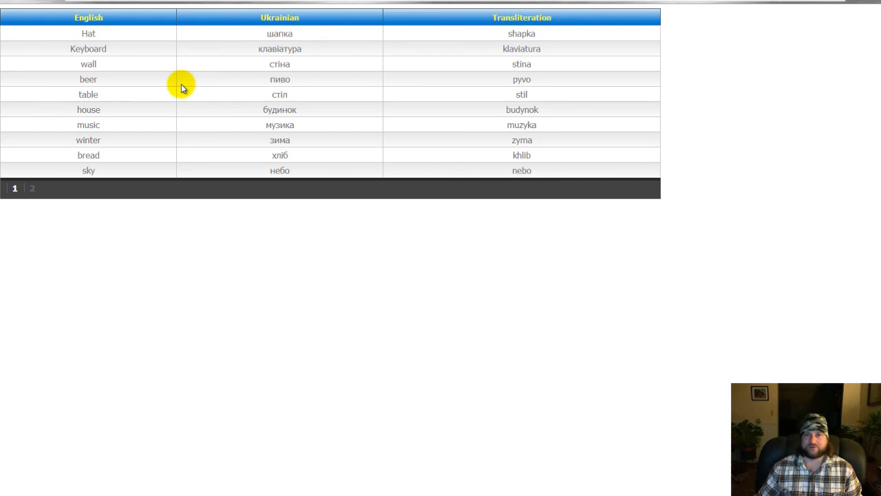
{"action": "mouse_move", "coordinate": [284, 214]}
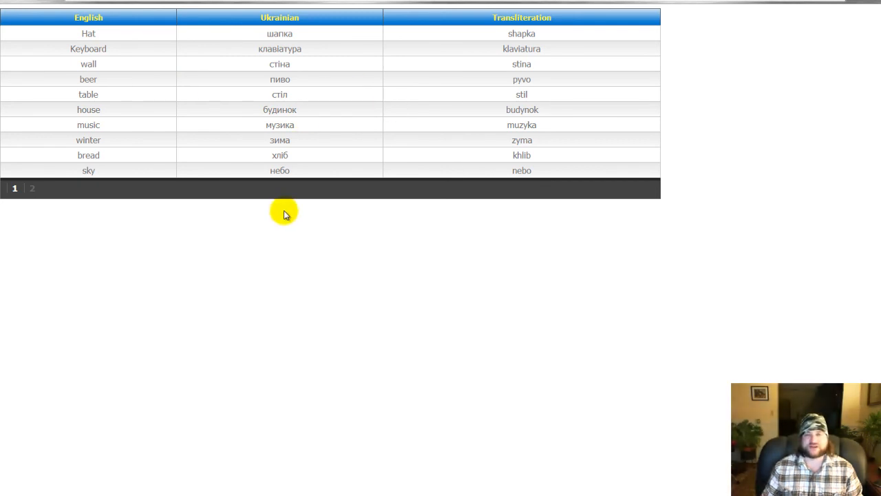